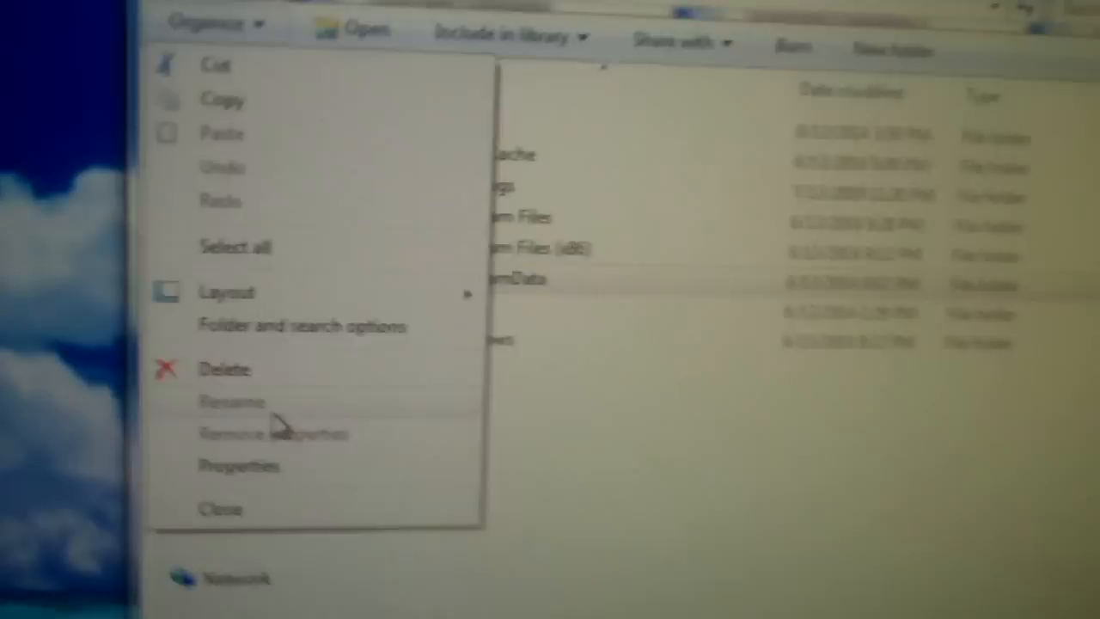
Open the ProgramData folder on the C: drive
click(302, 326)
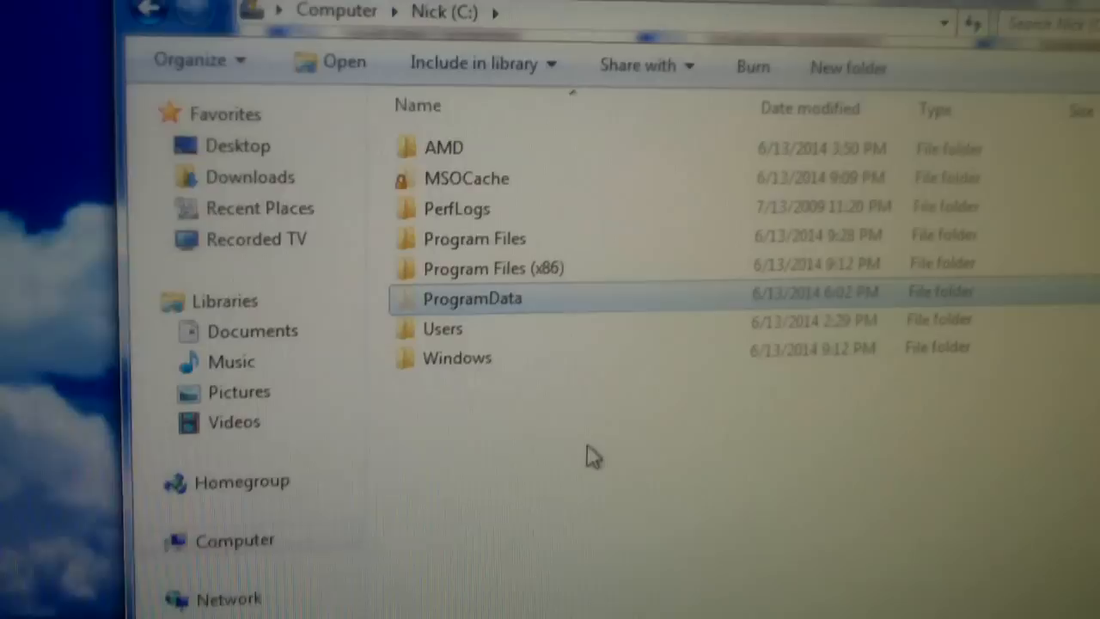
double_click(472, 298)
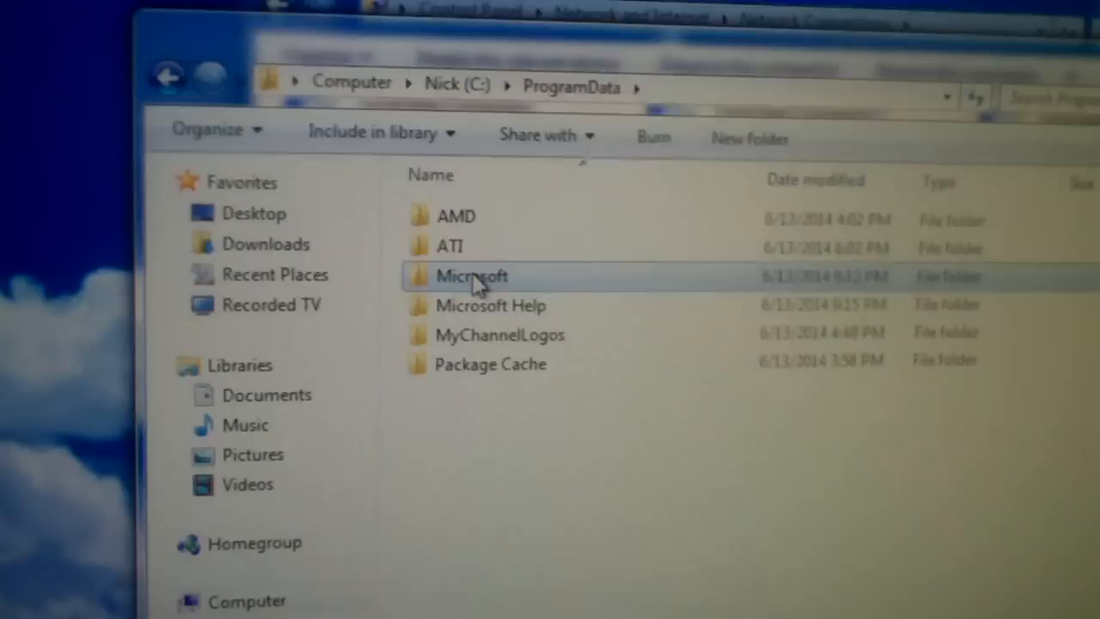
Open the Microsoft folder inside ProgramData
double_click(471, 276)
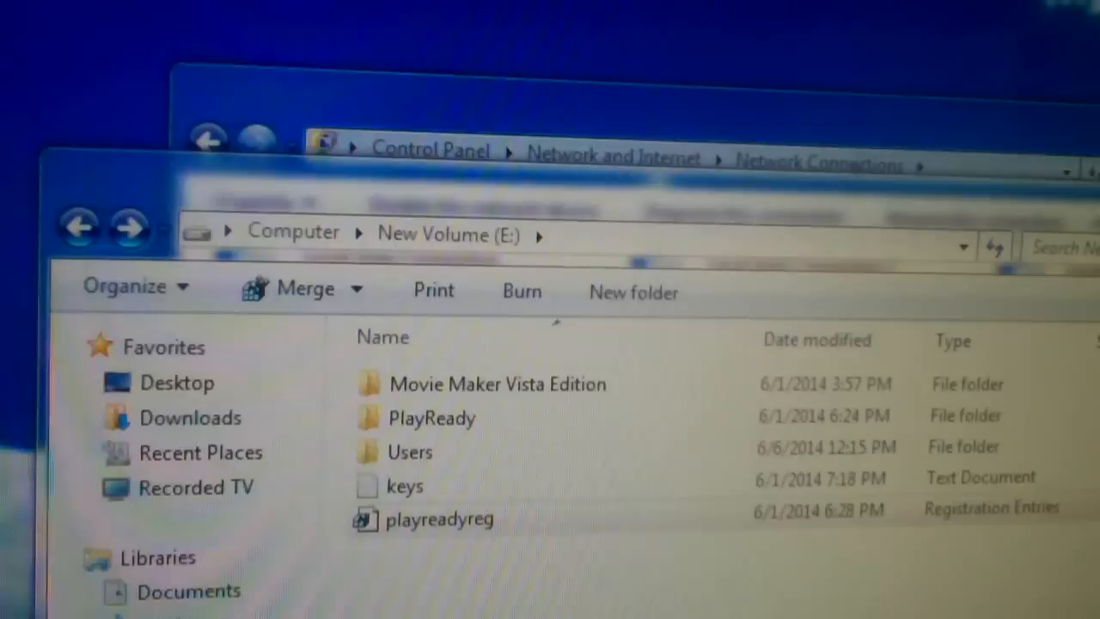
Open the playreadyreg registry file to view its PlayReady keys and DataPath
double_click(439, 519)
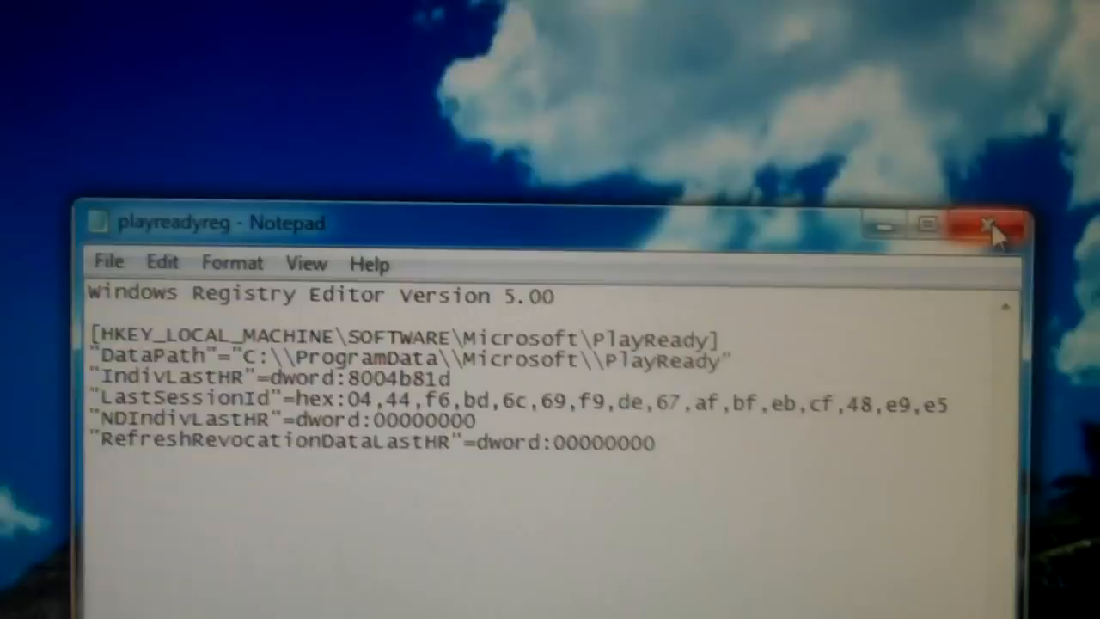
click(993, 226)
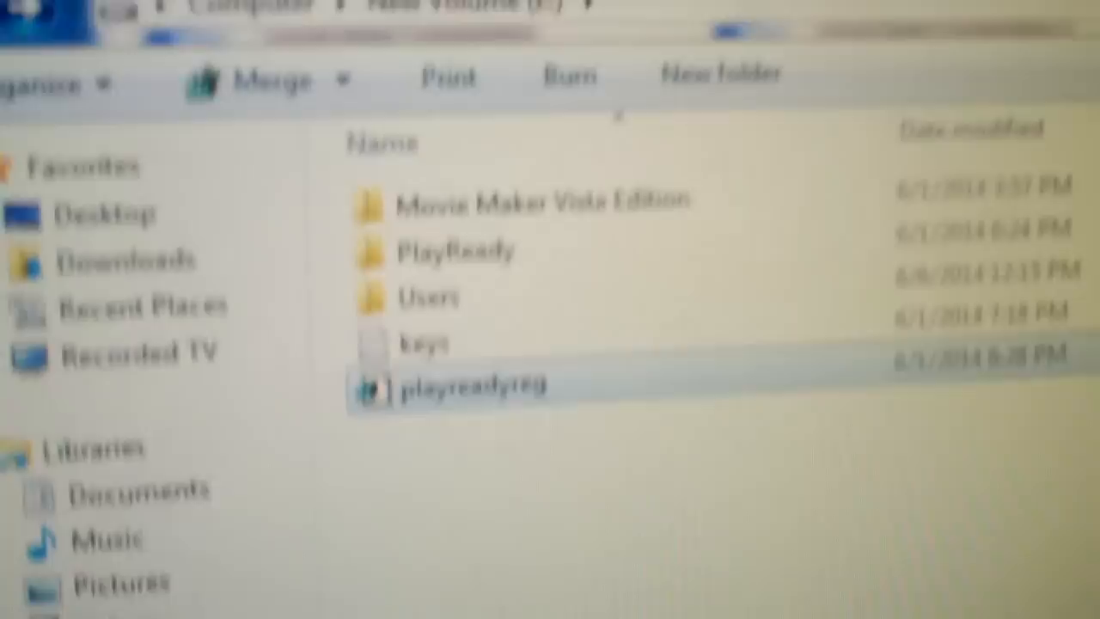
Select the backed-up PlayReady folder on New Volume (E:)
click(438, 279)
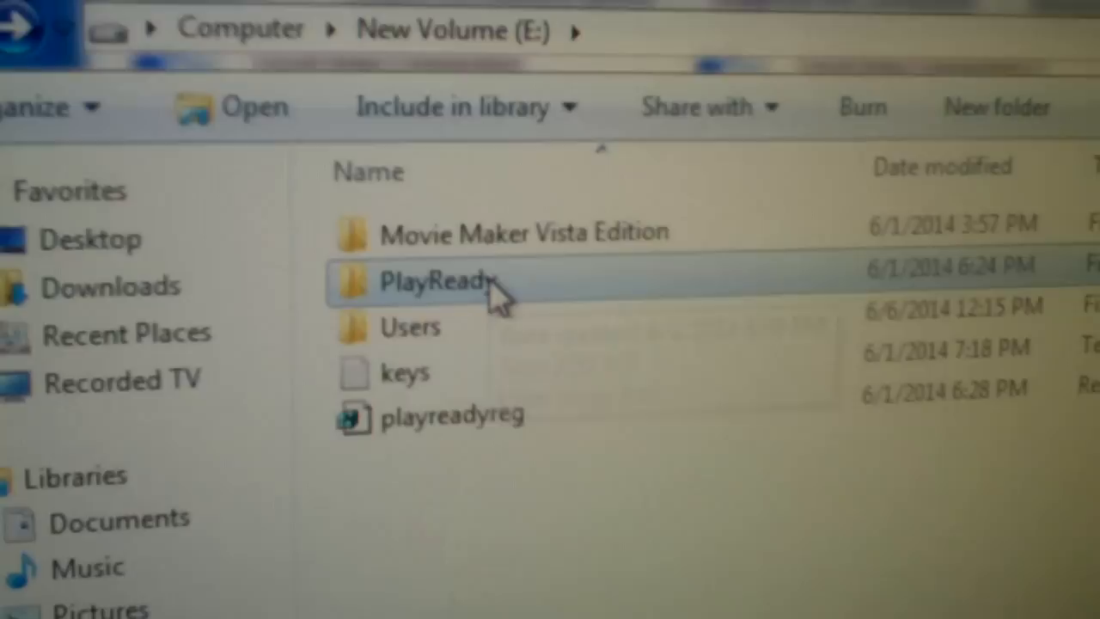